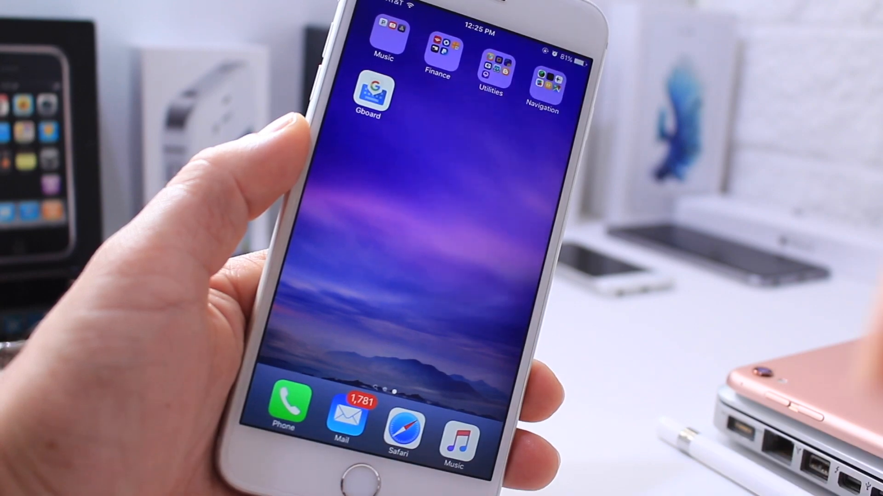
Open iPhone Settings to reach Add New Keyboard, where Gboard is listed
left_click(369, 90)
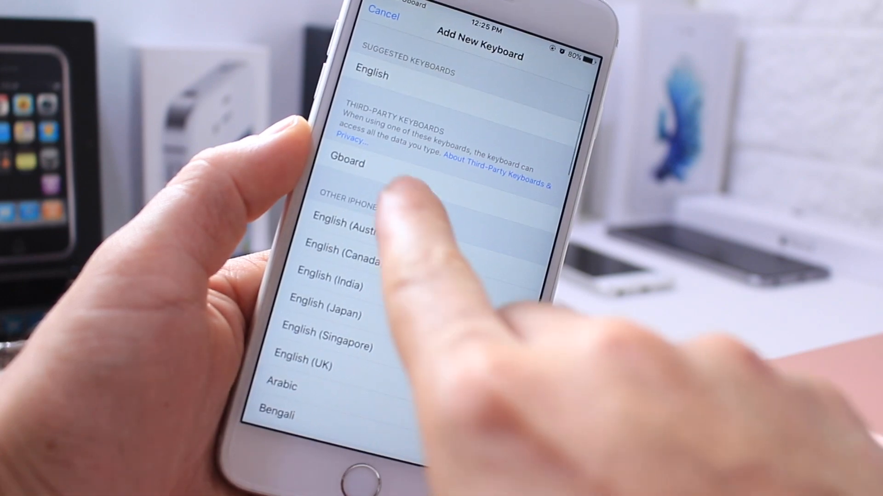
Add Gboard as a keyboard, then allow its full access
left_click(346, 163)
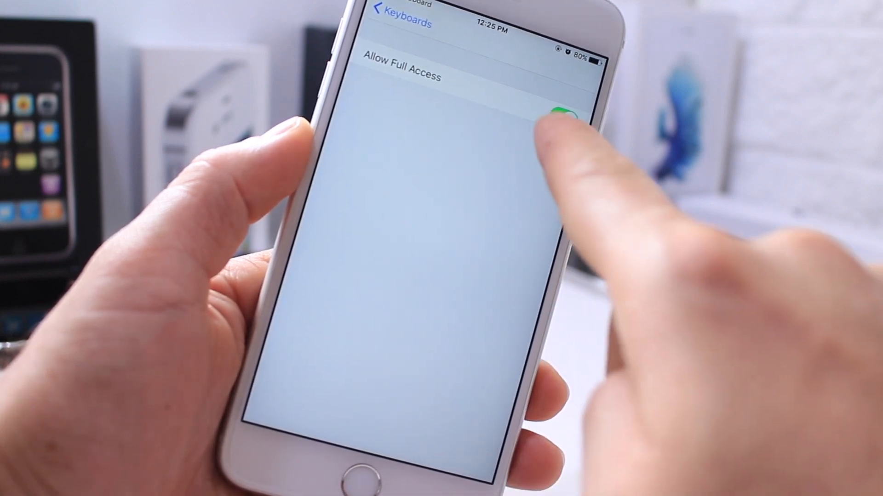
left_click(564, 118)
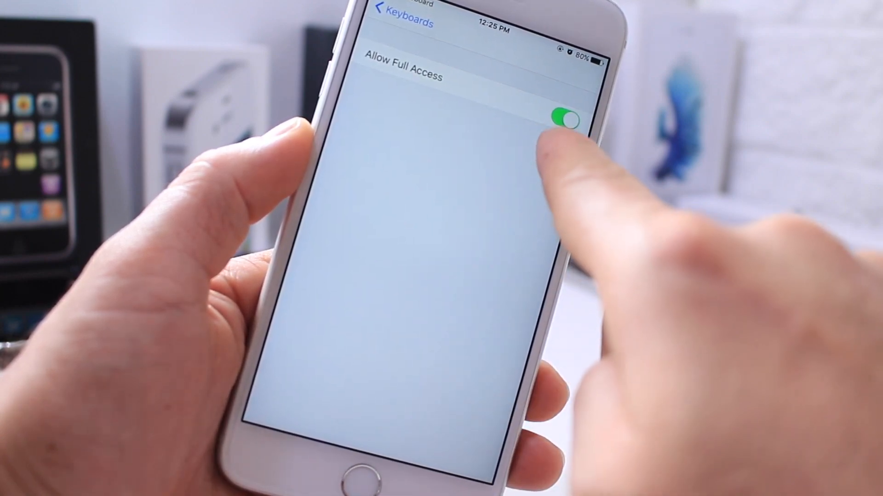
left_click(402, 23)
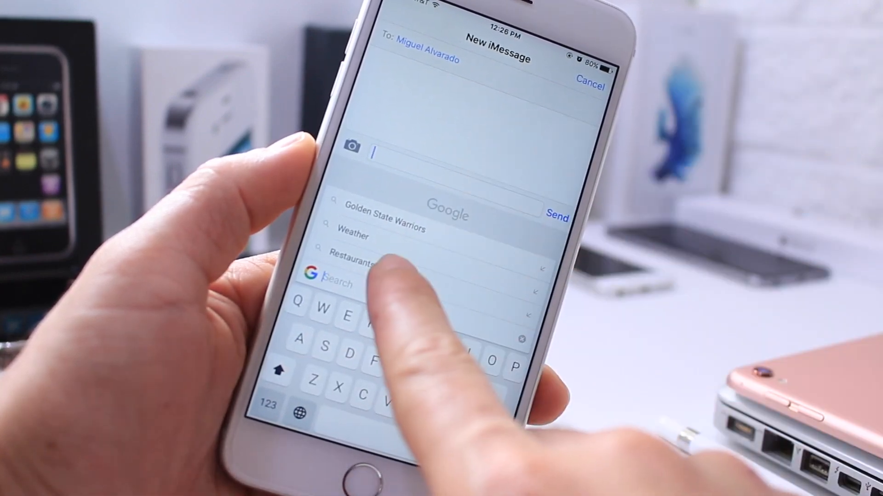
Search the Weather suggestion for the Clearwater forecast and respond to the location request
left_click(353, 236)
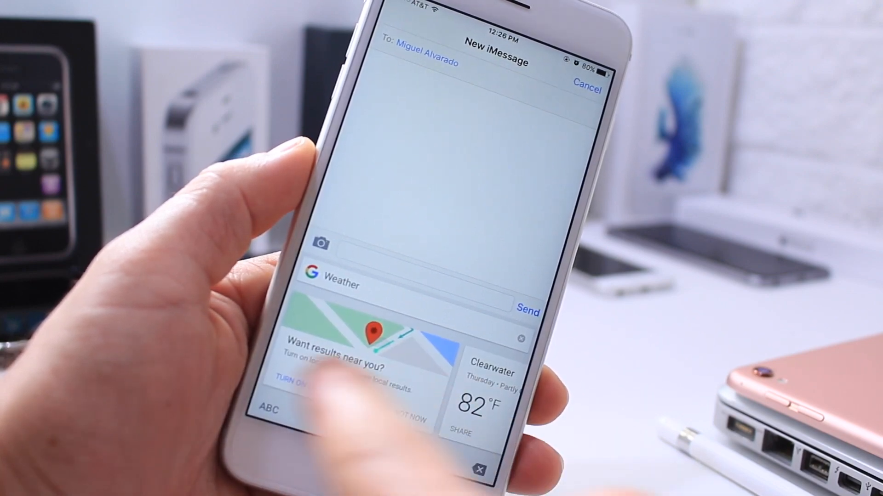
left_click(300, 381)
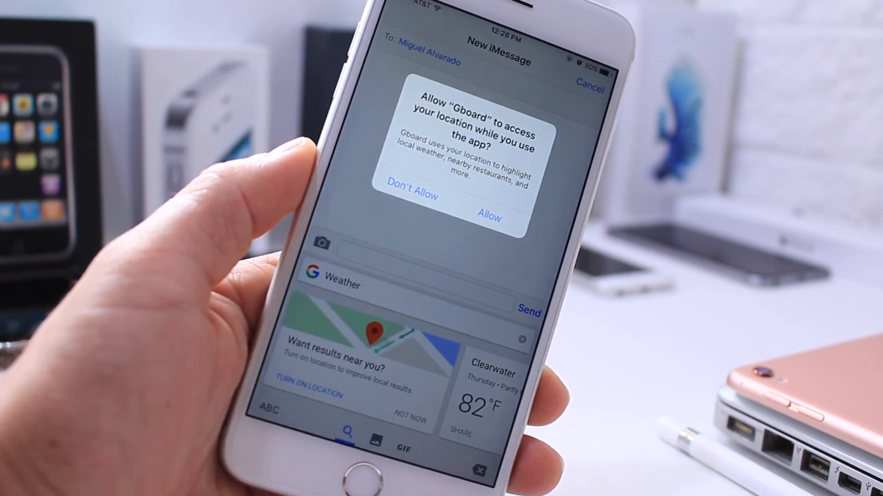
left_click(488, 218)
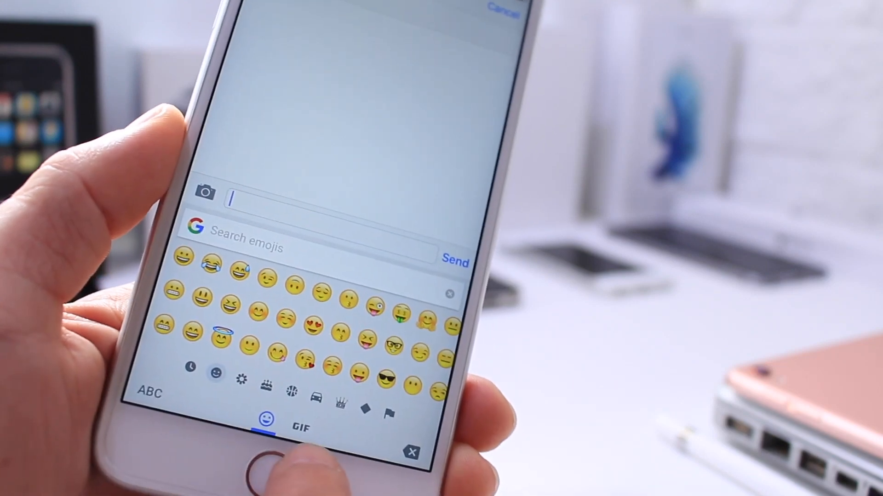
Switch from emojis to GIFs and pick a clip from the DANCE category
left_click(302, 427)
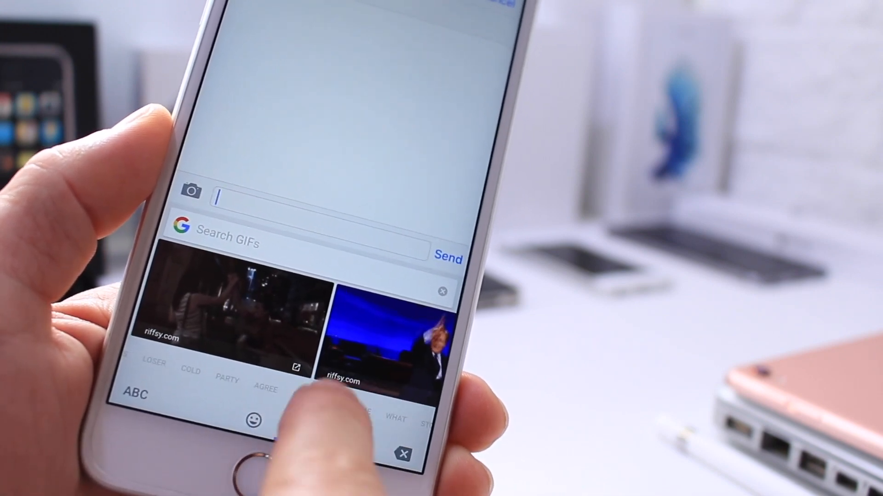
left_click(307, 401)
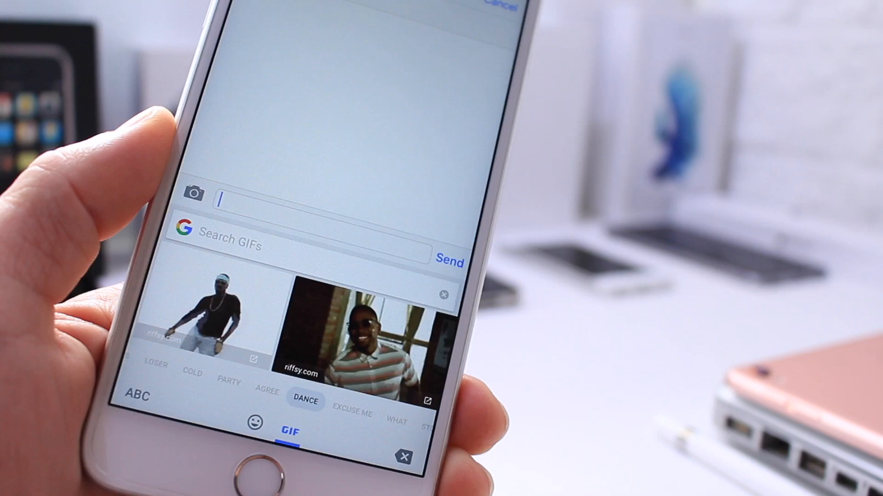
left_click(357, 332)
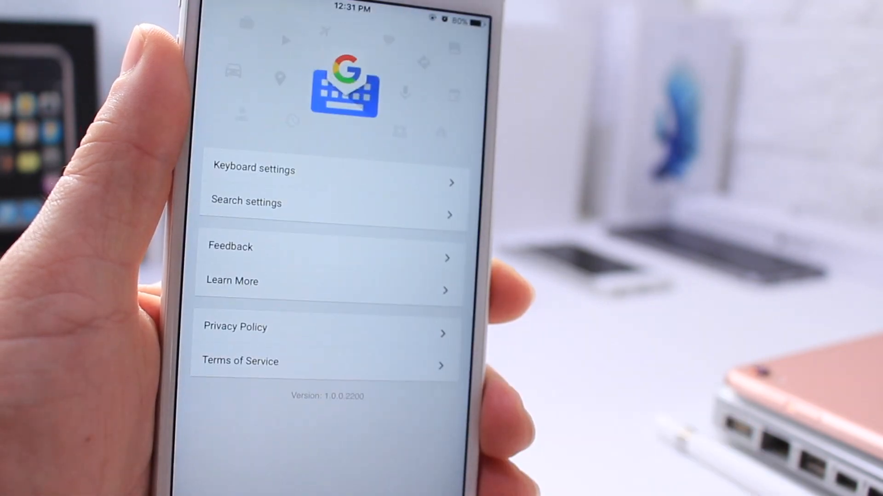
Open Keyboard settings from the Gboard app's menu
left_click(253, 182)
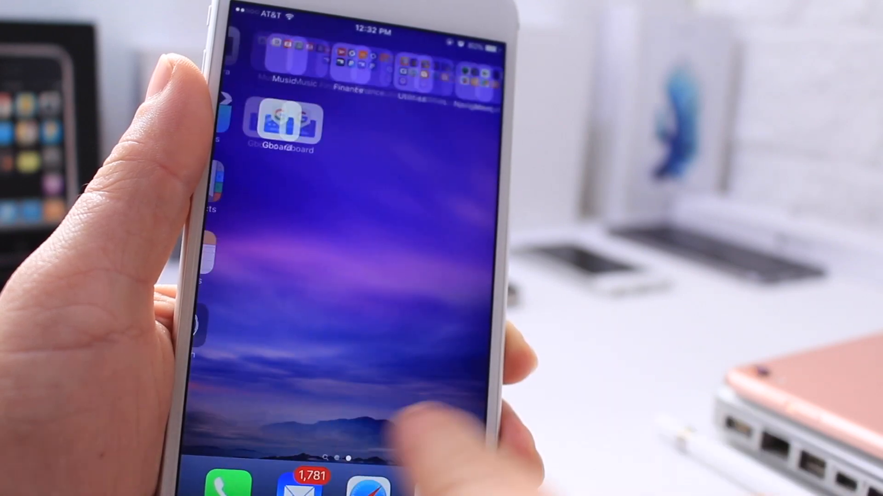
Open Gboard's App Store listing with details, screenshots and description
left_click(284, 123)
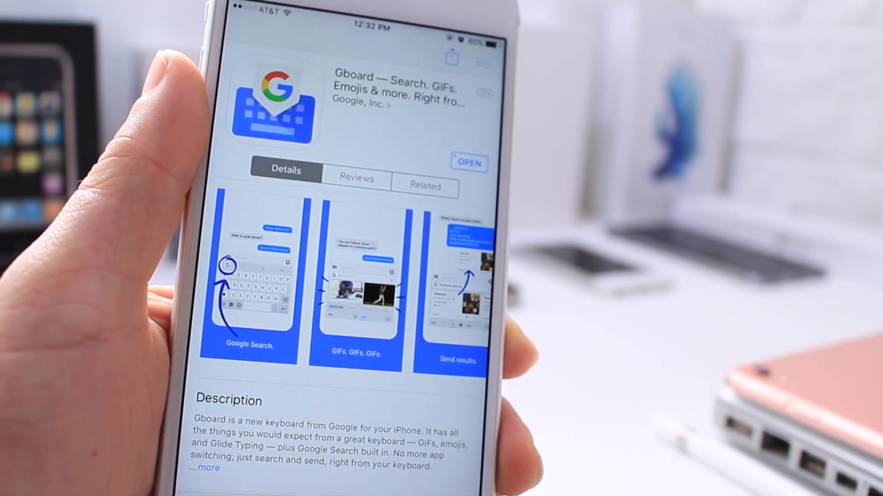